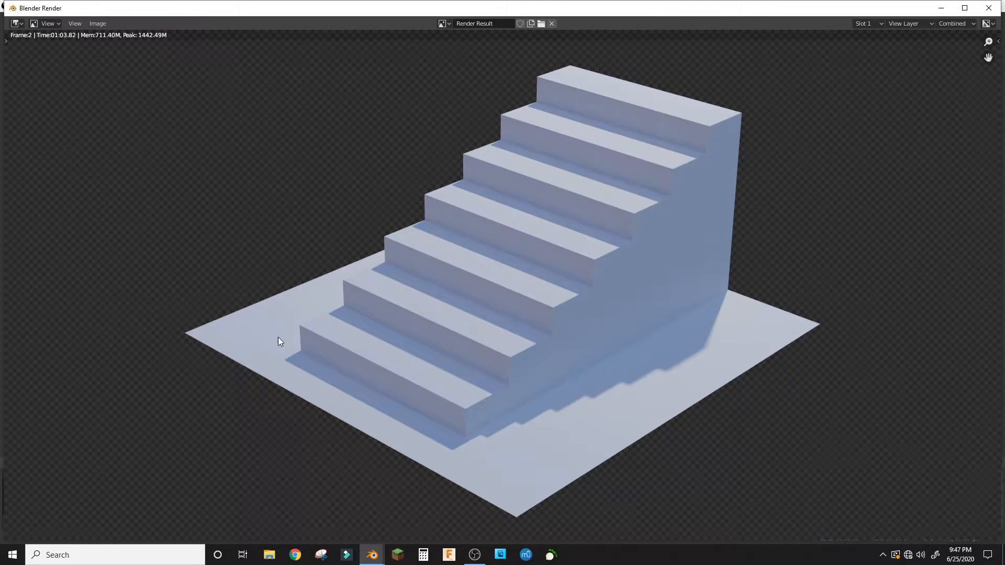
mouse_move(582, 257)
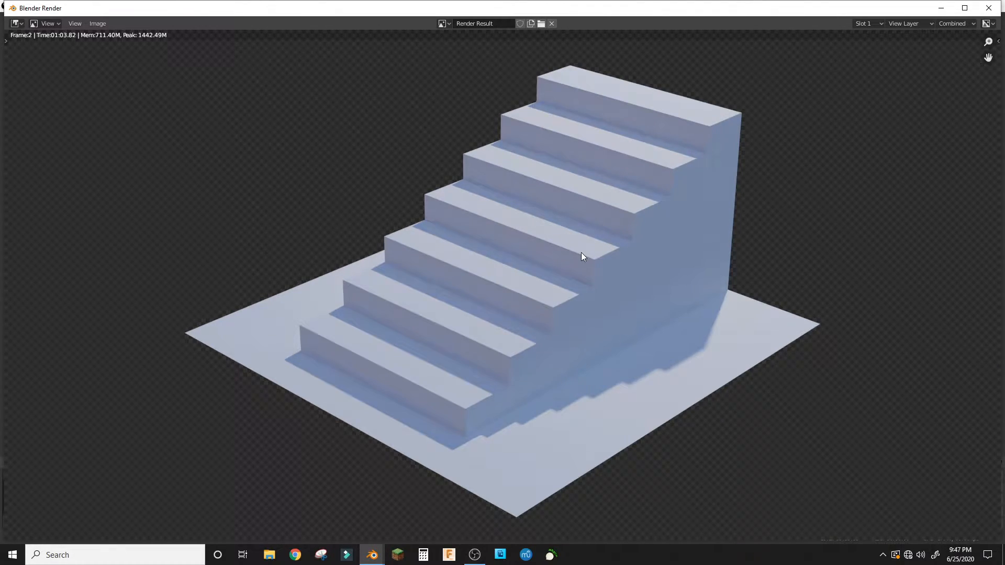
mouse_move(586, 252)
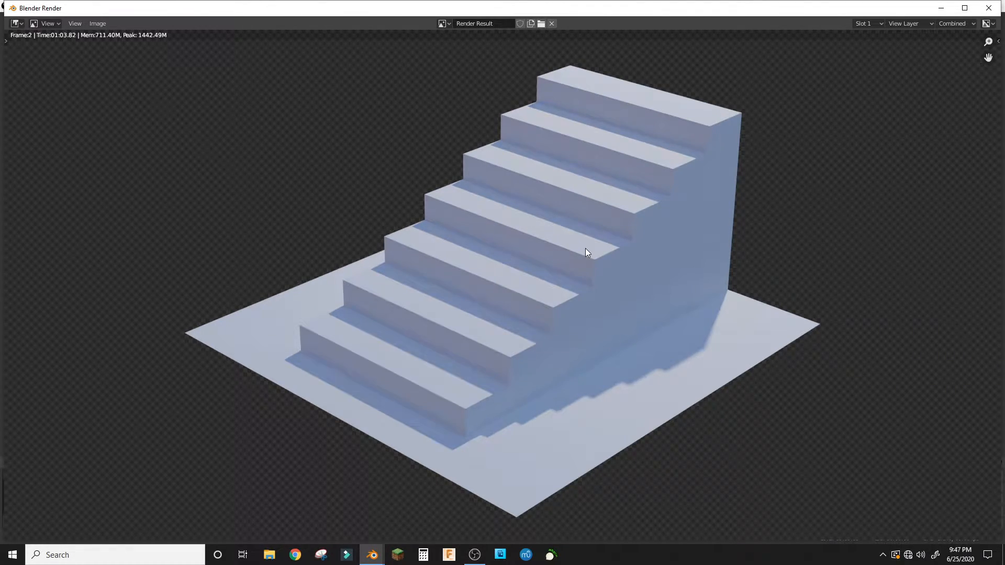
mouse_move(501, 219)
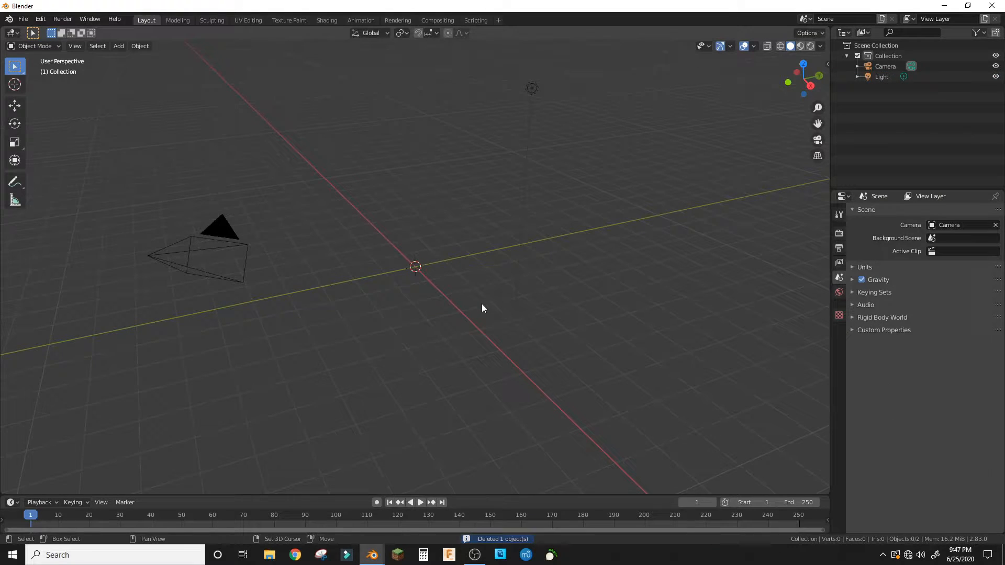
Add a plane to the scene and switch the render engine to Cycles
left_click(119, 45)
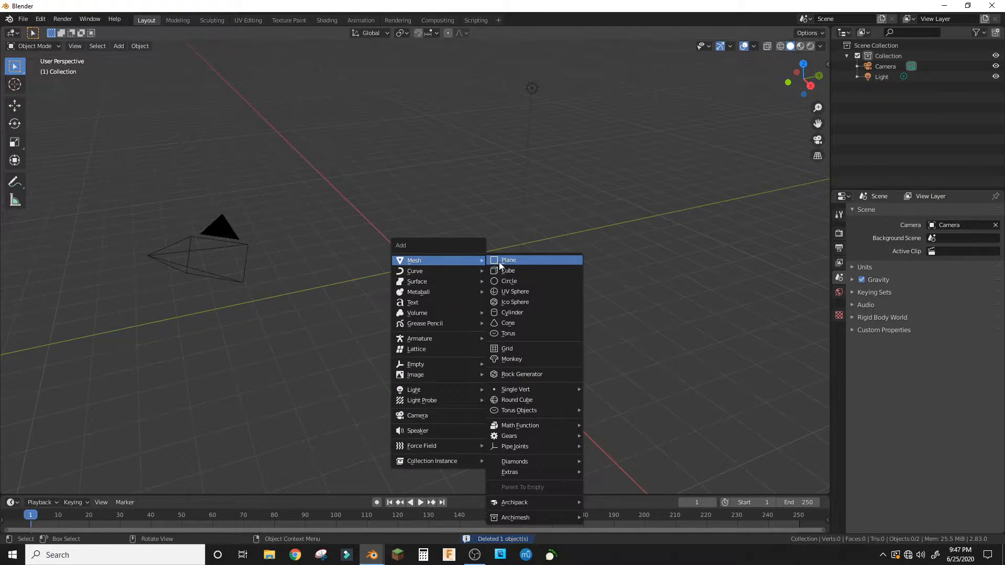
left_click(509, 260)
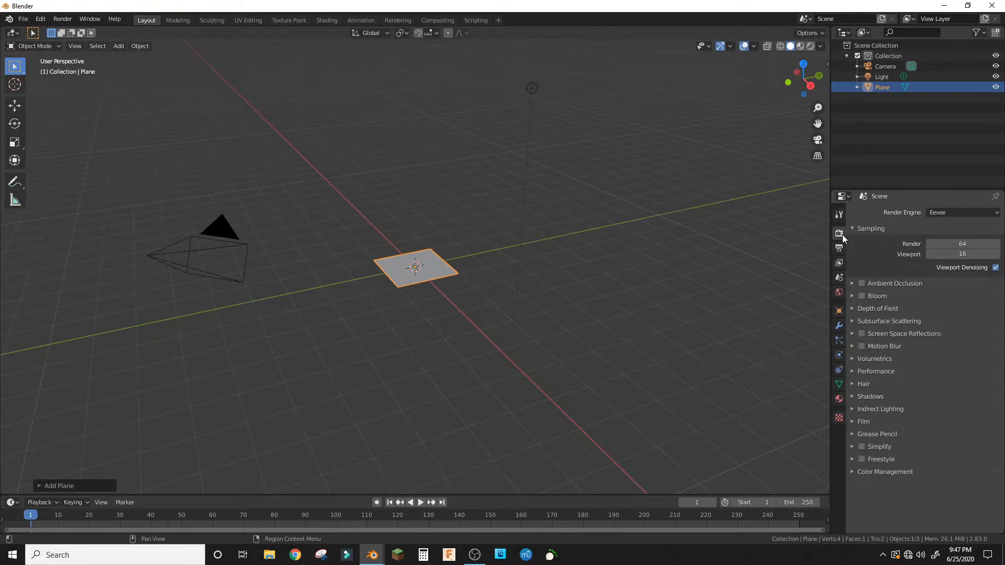
left_click(962, 213)
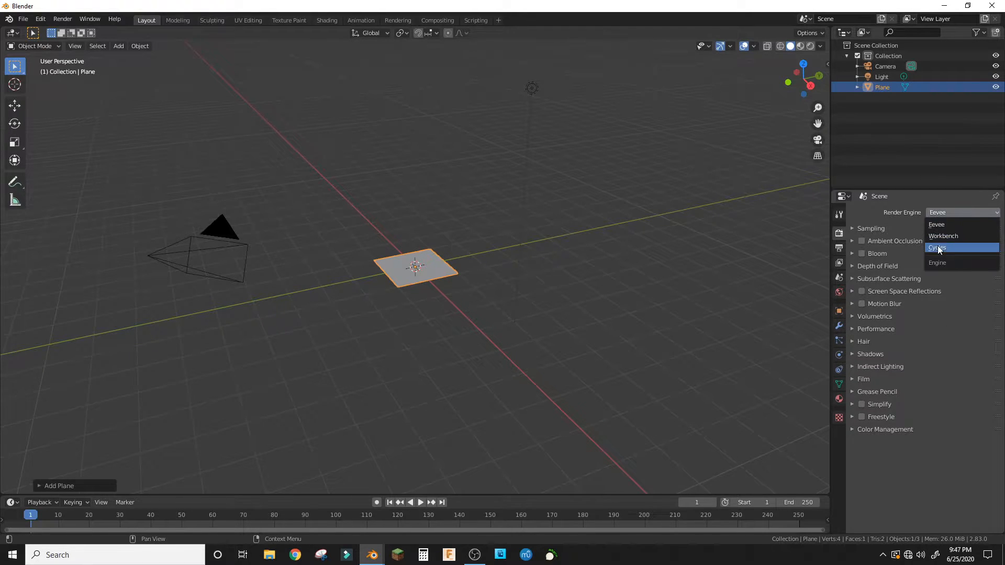
left_click(938, 247)
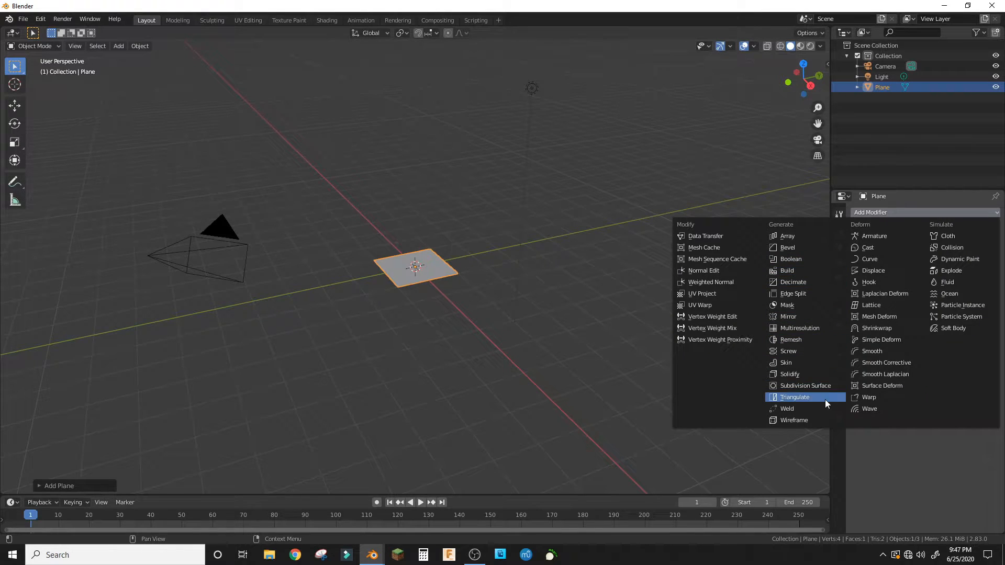
Give the plane a Subdivision Surface modifier with adaptive subdivision enabled
left_click(809, 385)
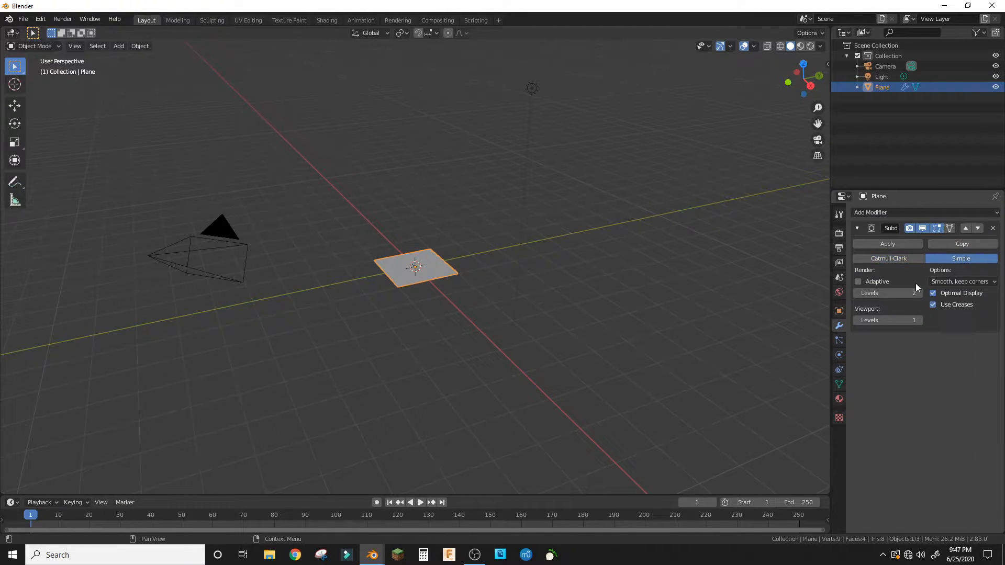
left_click(858, 282)
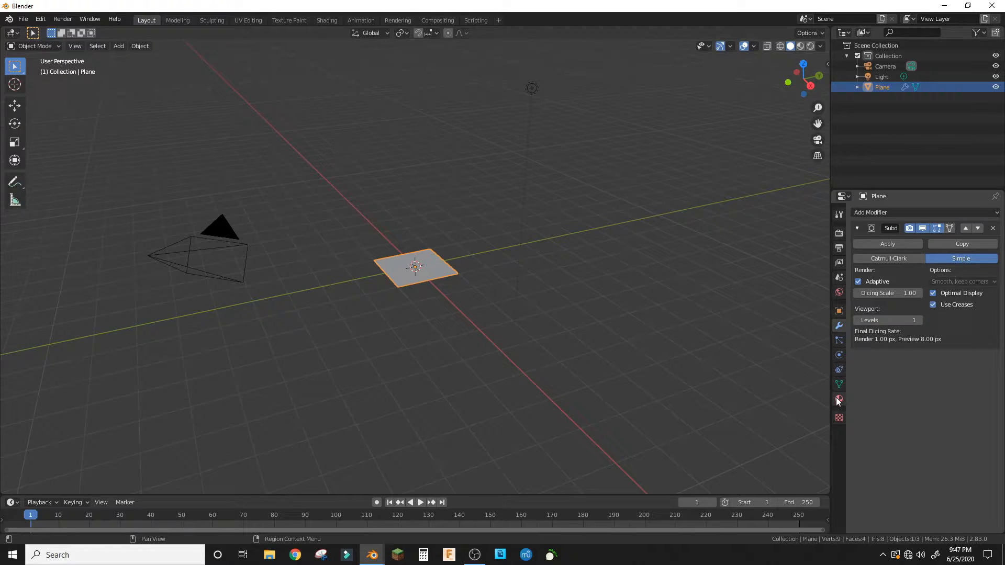
left_click(327, 20)
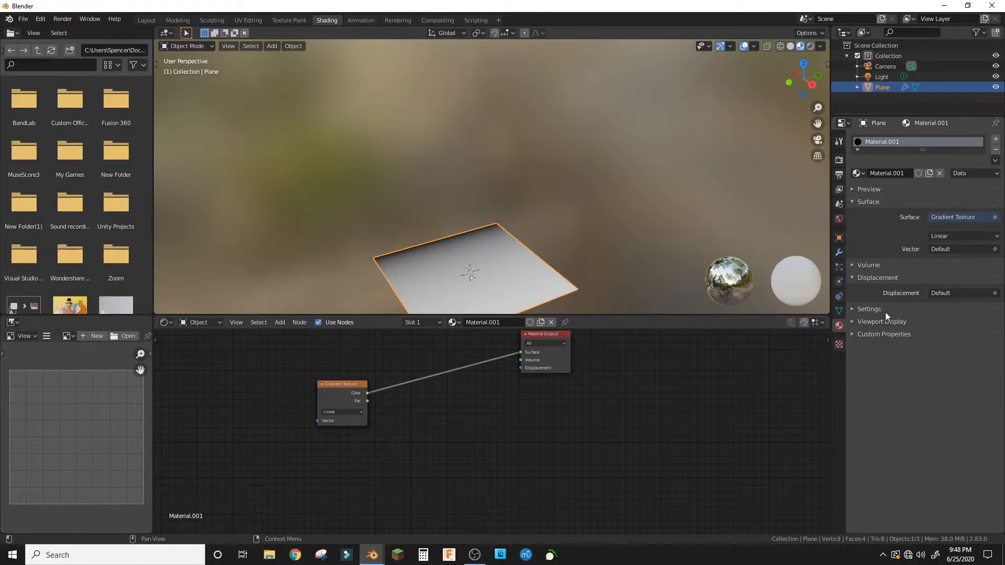
Reposition a colour ramp stop and set its interpolation to Constant for hard-edged bands
left_click(869, 308)
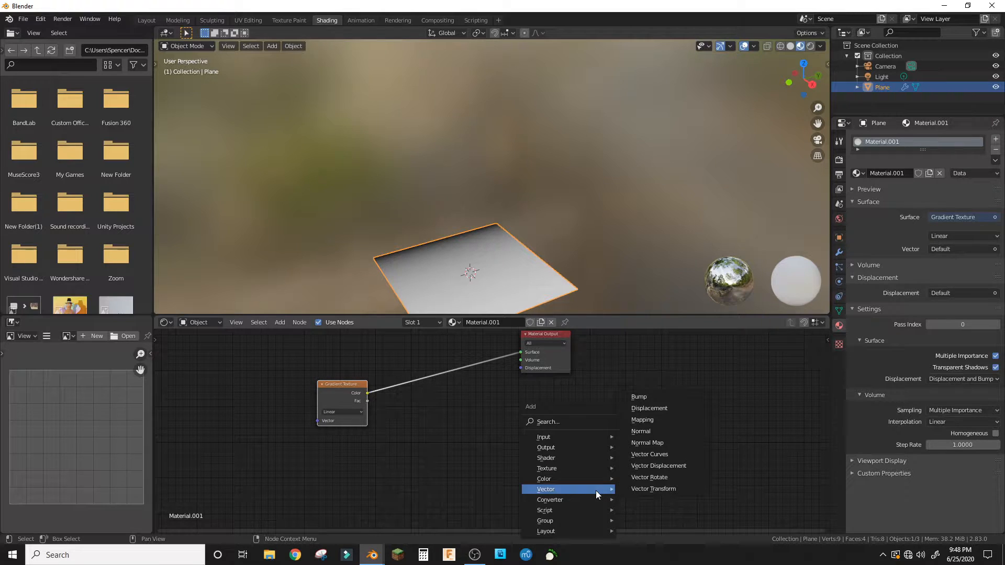
mouse_move(569, 469)
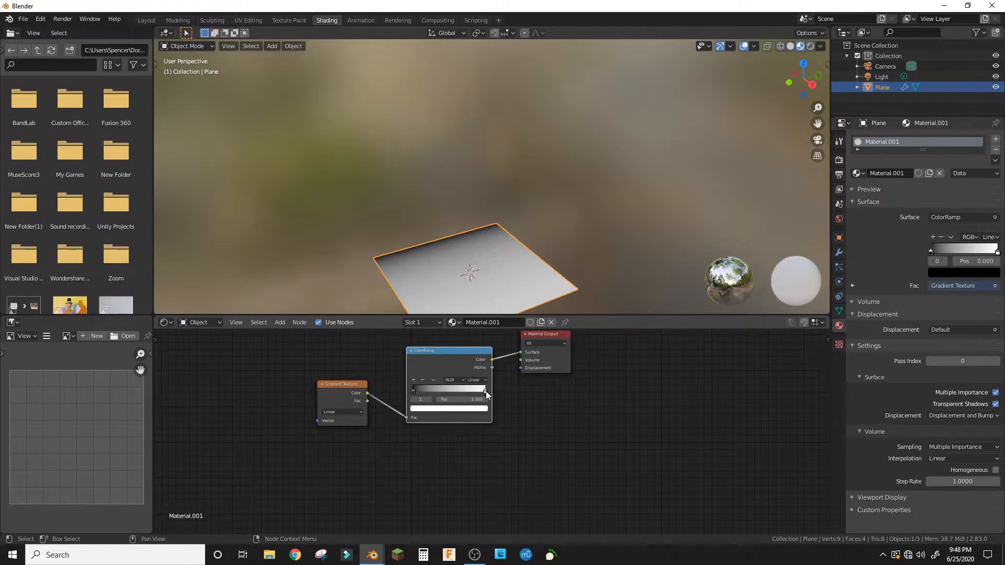
left_click_drag(484, 390, 431, 391)
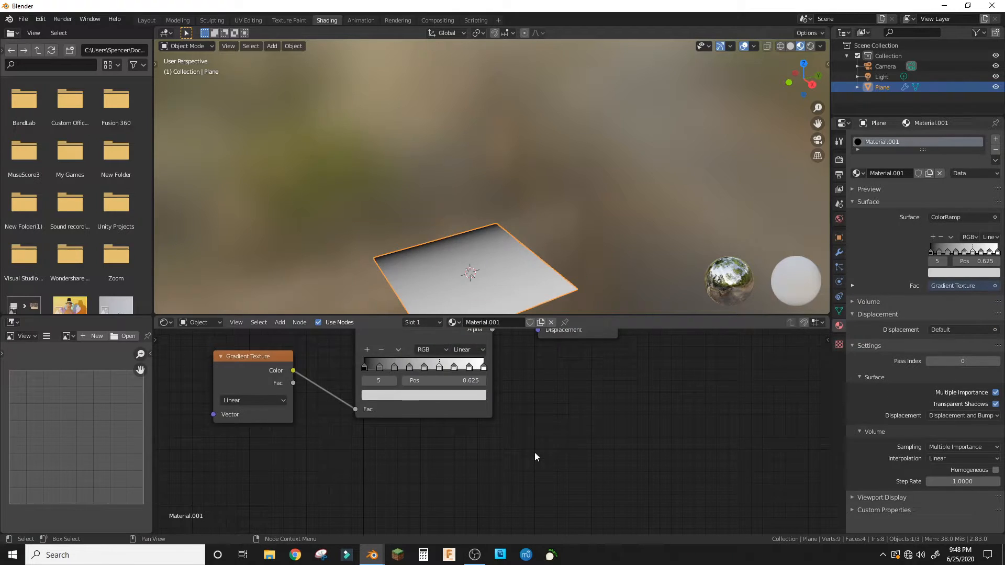
left_click(467, 349)
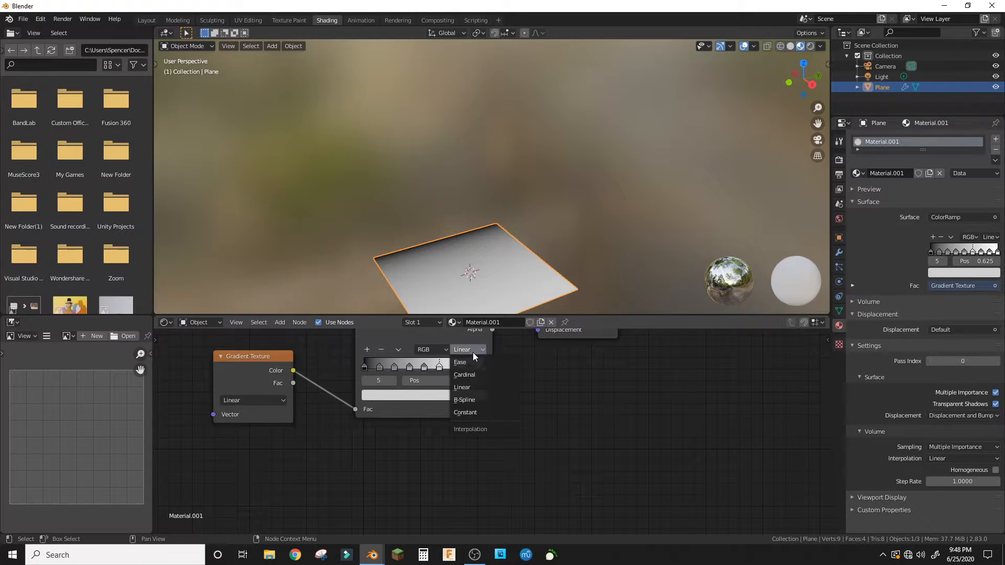
left_click(465, 412)
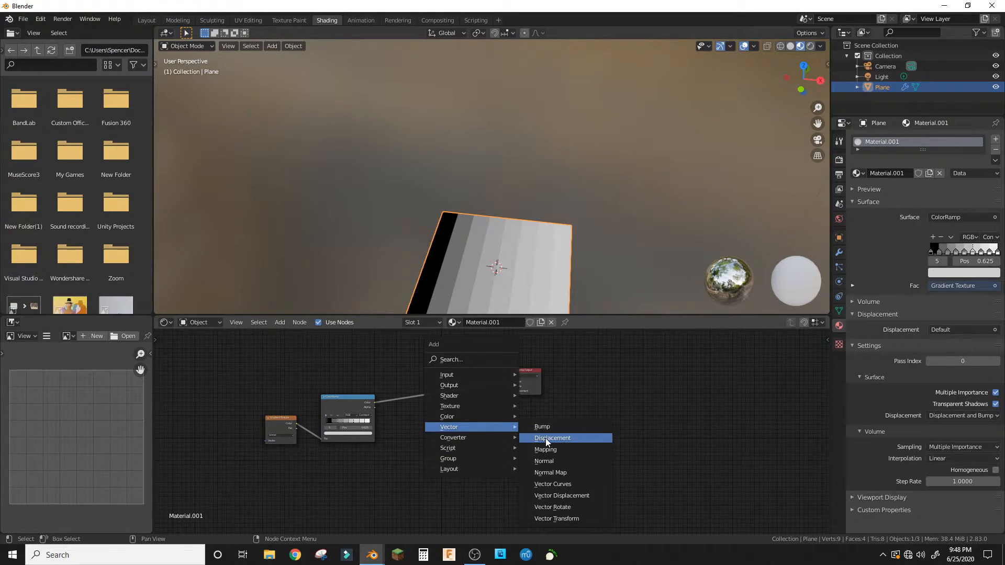
Add a Displacement node so the banded ramp drives the plane's height
left_click(552, 438)
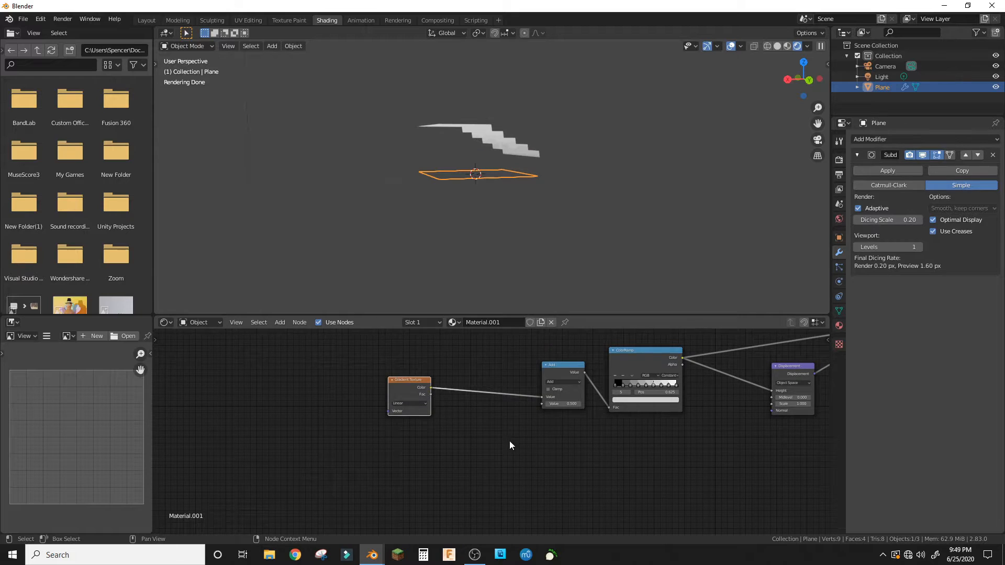
Add a Separate XYZ node from the geometry position via the 'sep' search
left_click(564, 381)
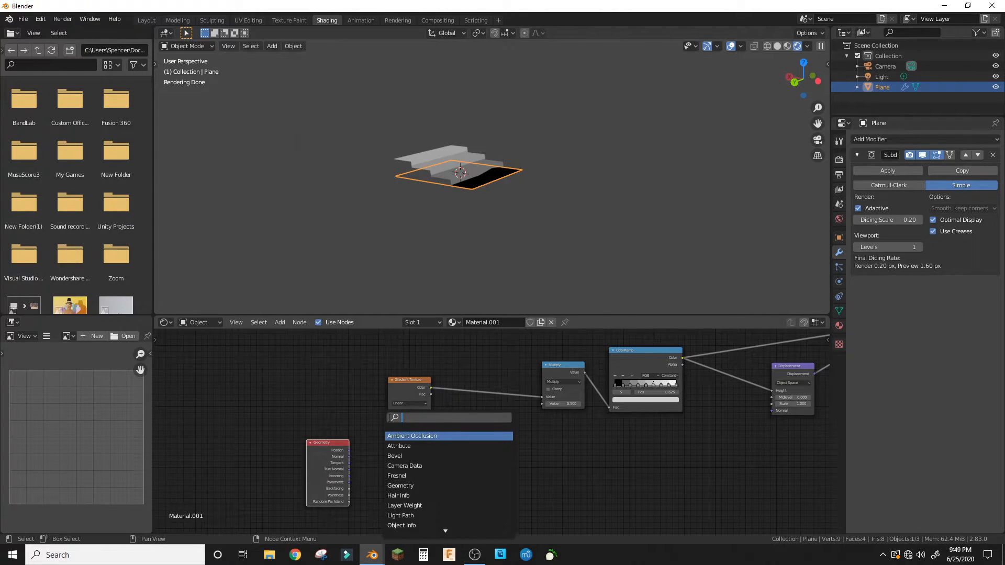
type("sep")
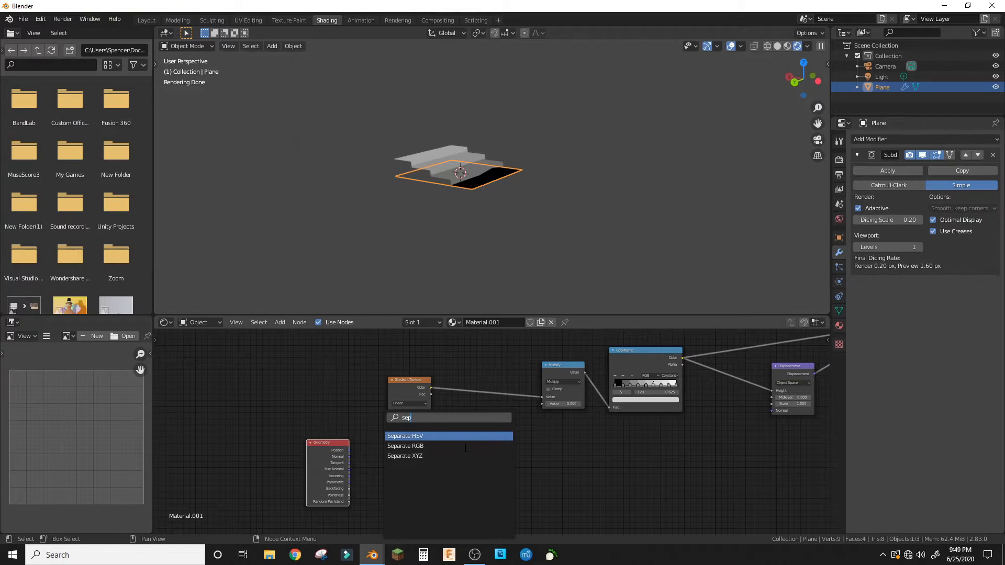
left_click(404, 456)
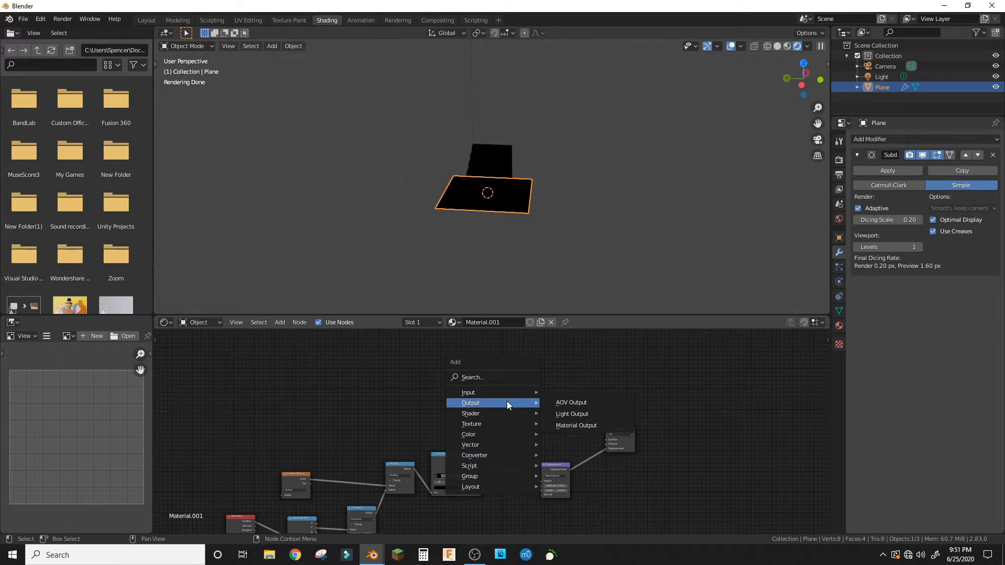
mouse_move(494, 414)
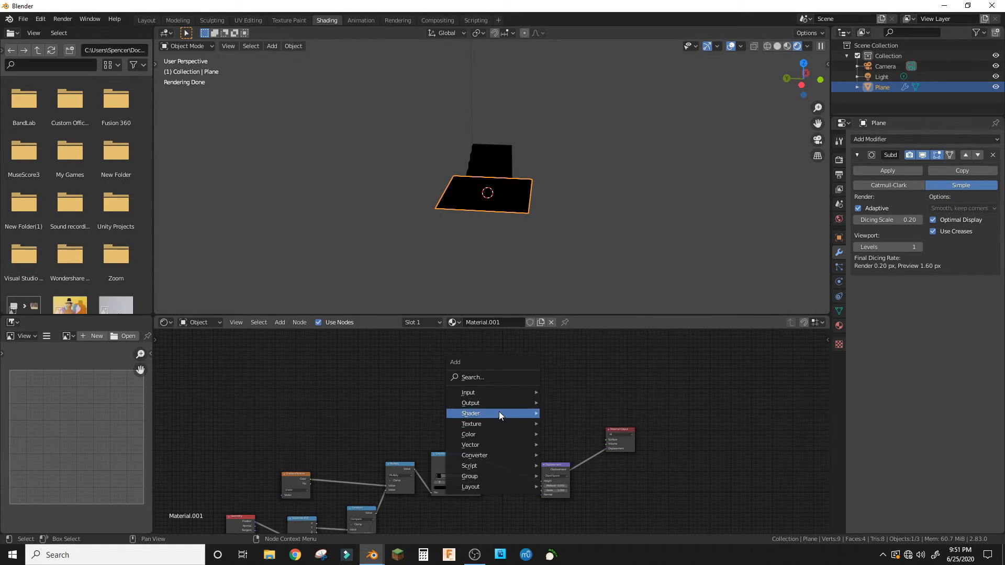
mouse_move(471, 413)
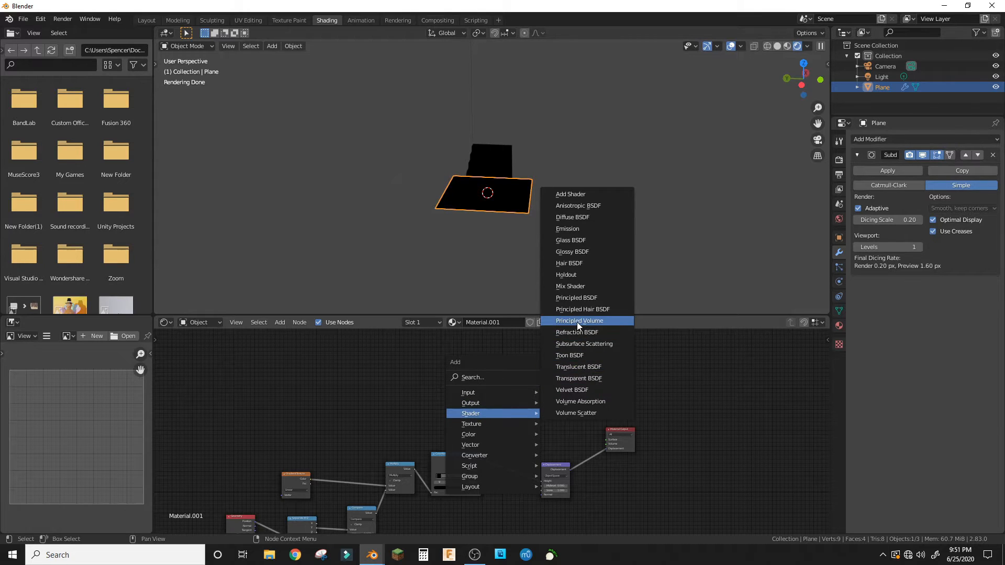
Add a Principled BSDF shader as the material's surface
left_click(579, 320)
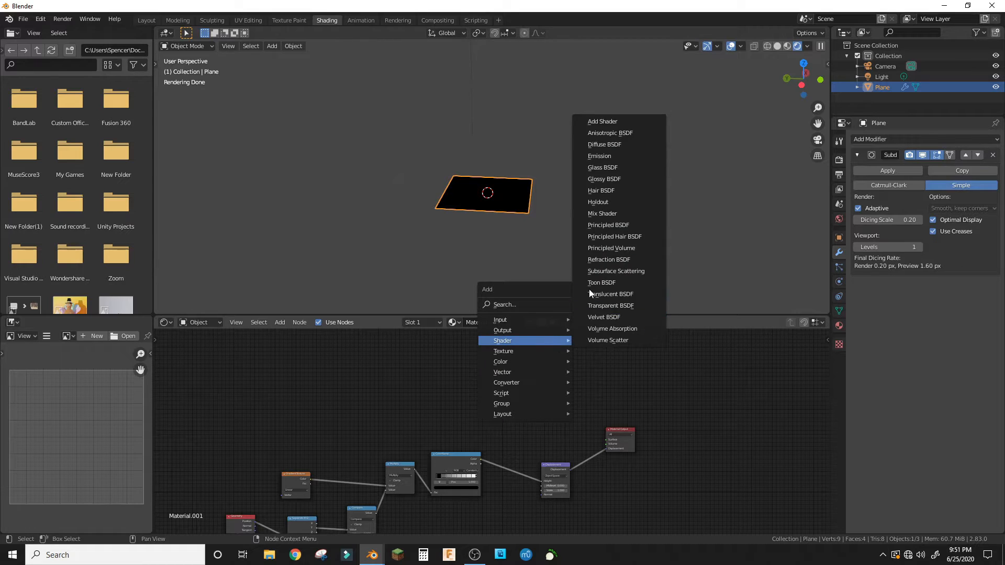
mouse_move(619, 225)
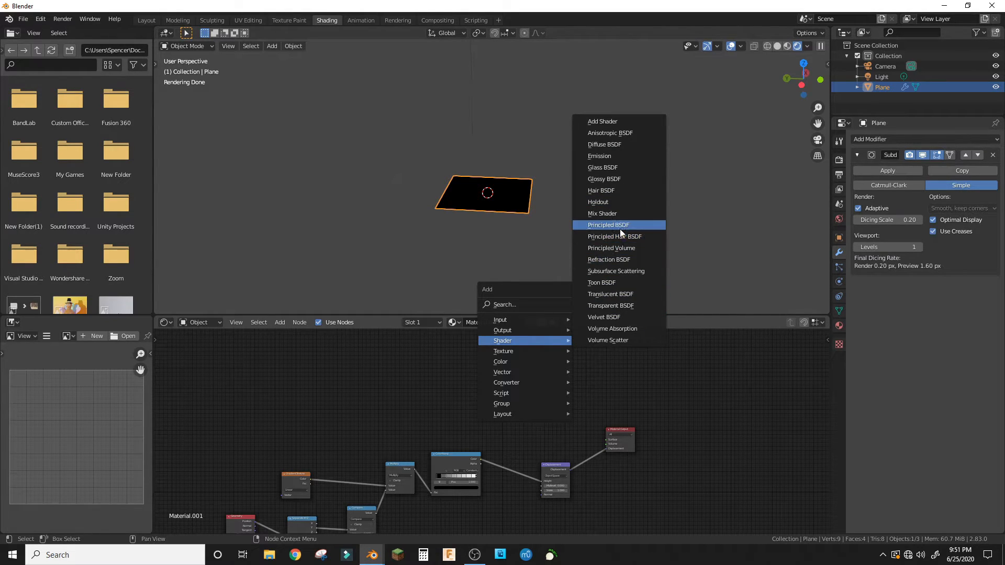
left_click(607, 224)
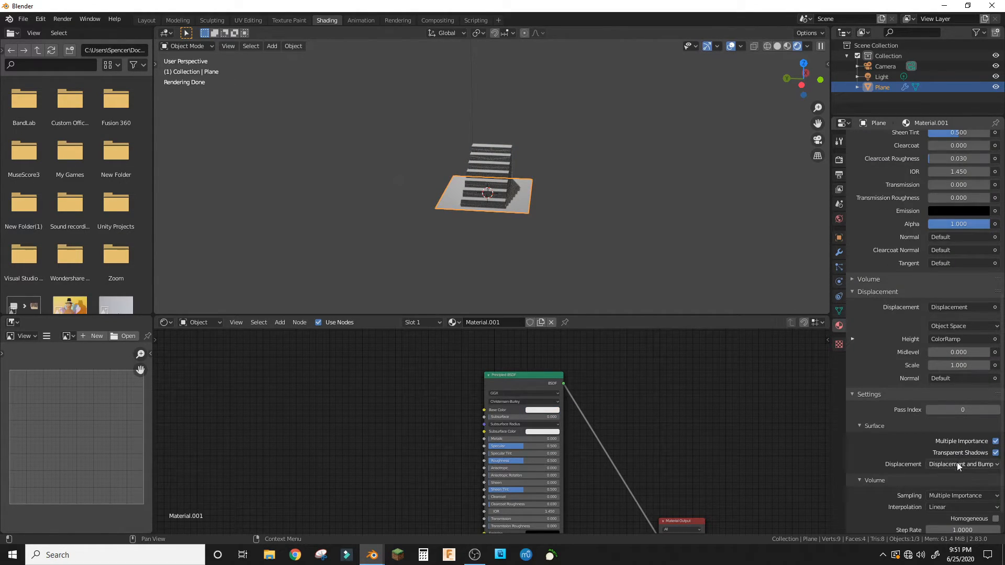
Set the material's displacement method to Displacement Only and adjust the render dicing detail
left_click(962, 464)
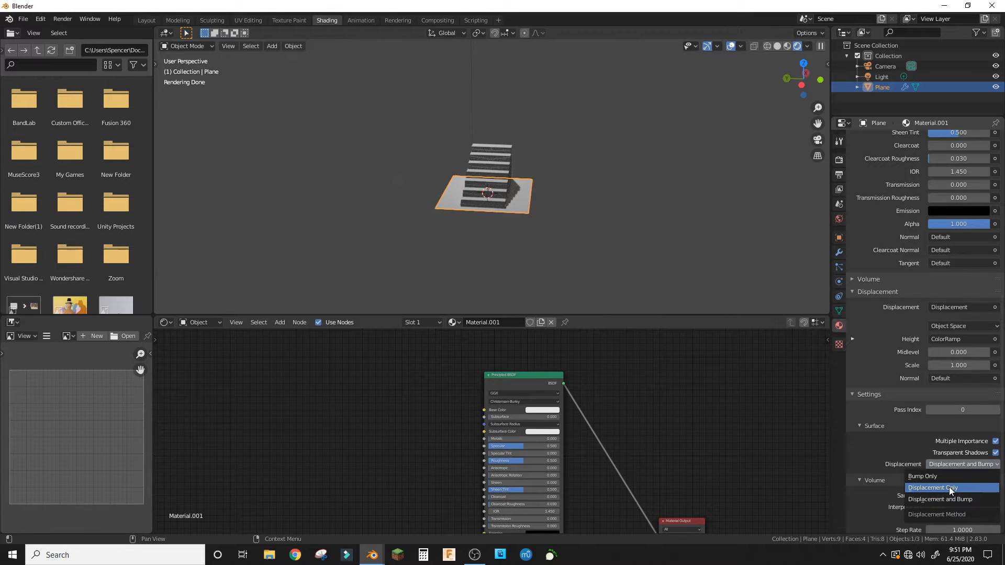
left_click(933, 488)
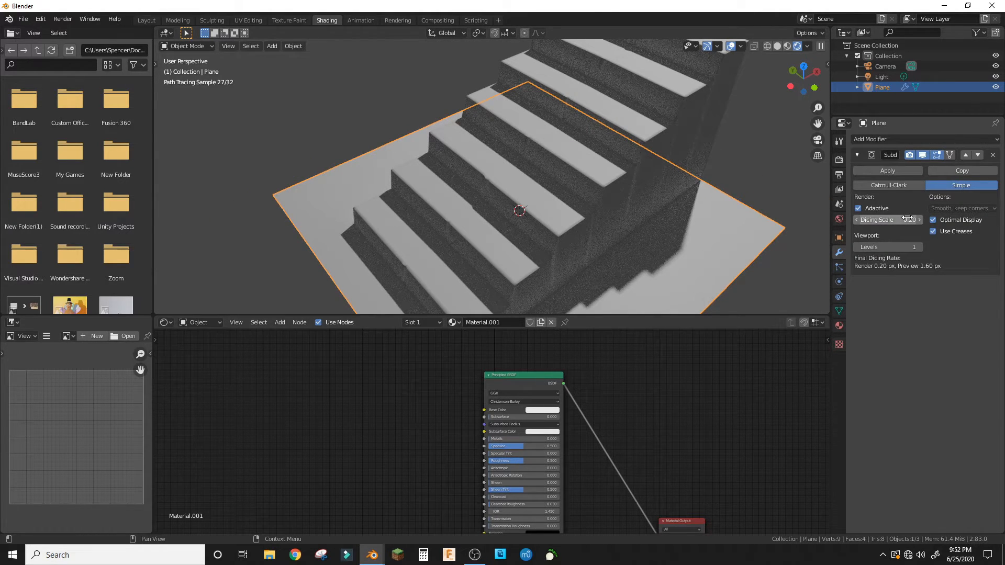
left_click(917, 247)
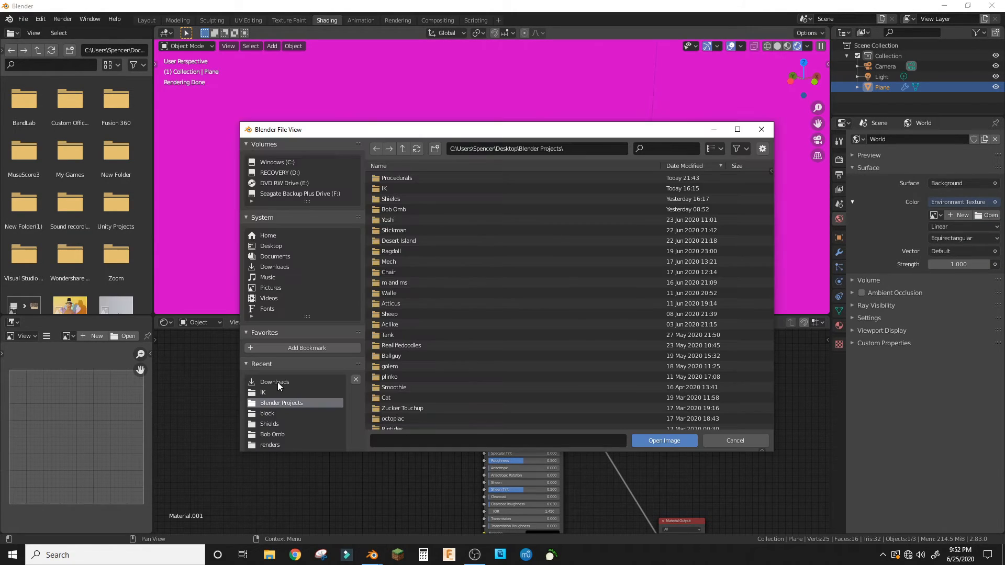
Browse the Downloads folder to load the park HDRI as the environment texture
left_click(664, 440)
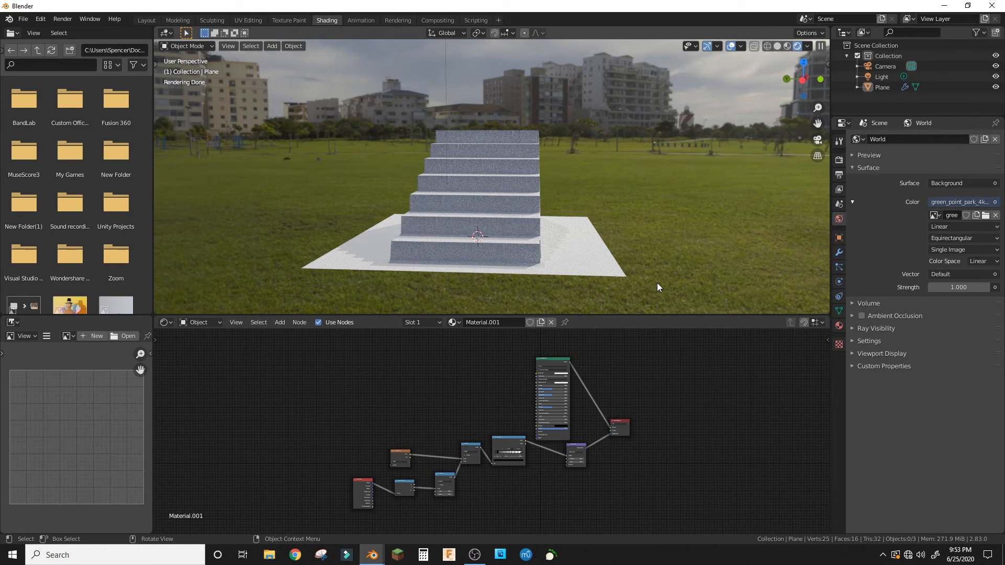
mouse_move(610, 277)
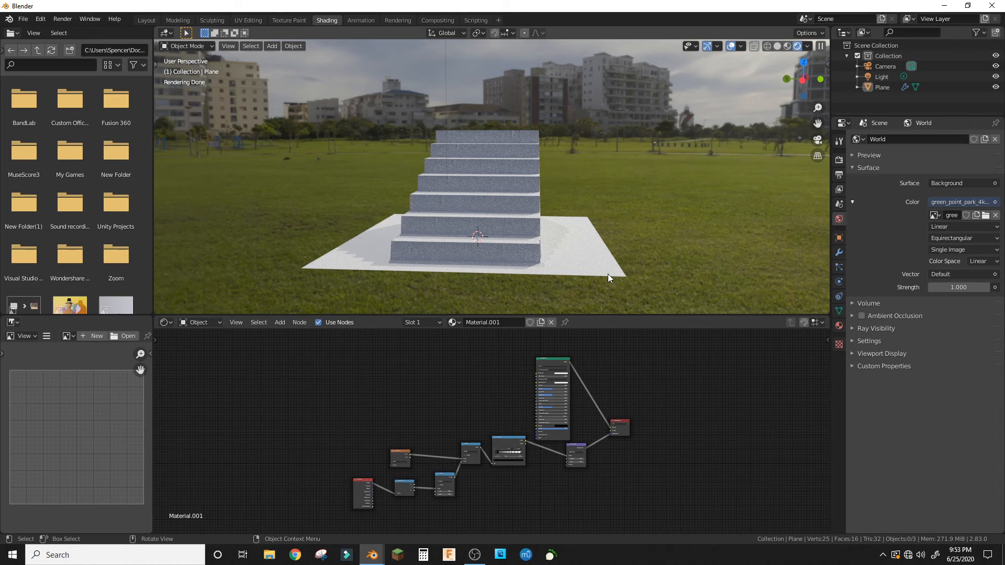